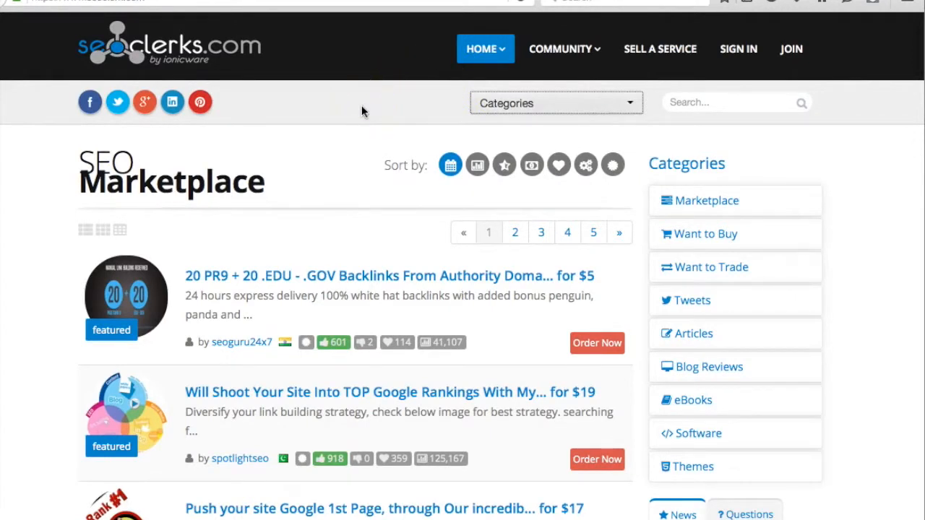
mouse_move(401, 77)
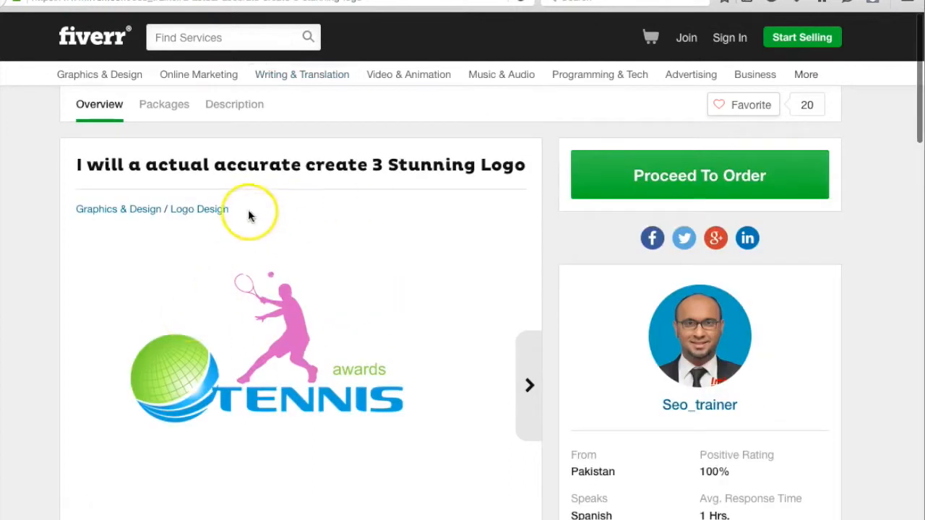
Show Fiverr's Logo Design gigs sorted by High Rating, with prices starting at $5.
scroll("down", 3)
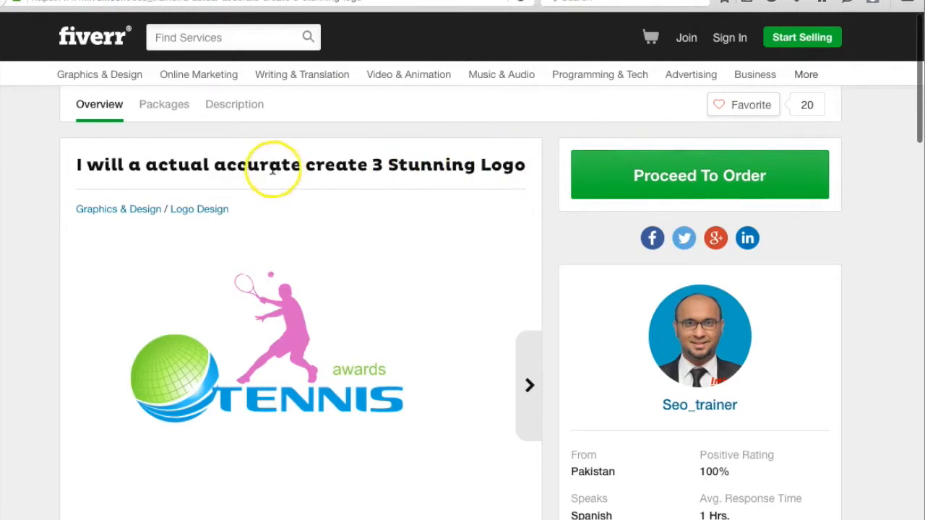
mouse_move(454, 173)
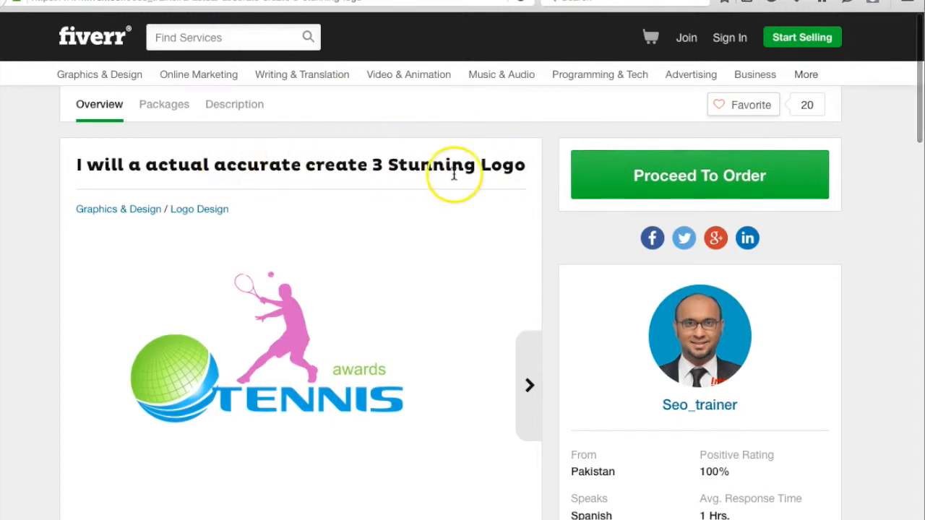
mouse_move(338, 49)
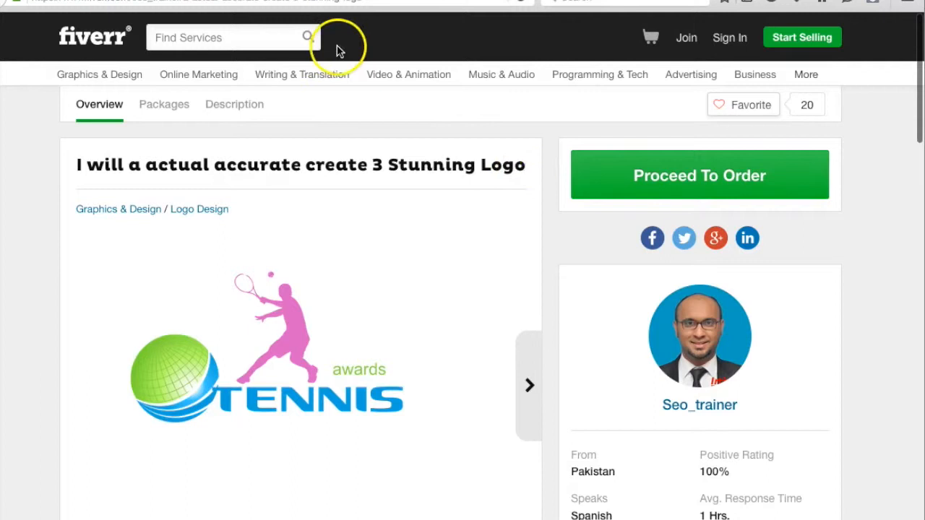
type("visitor")
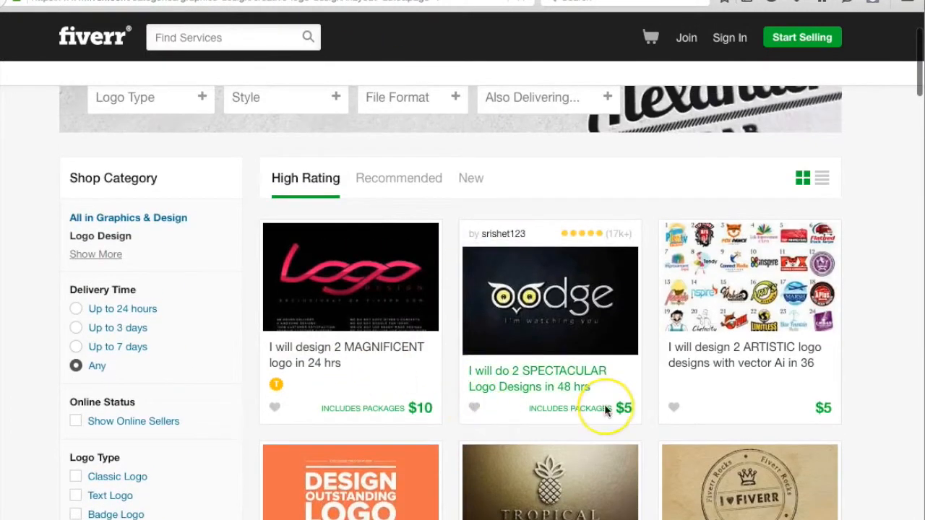
scroll("down", 3)
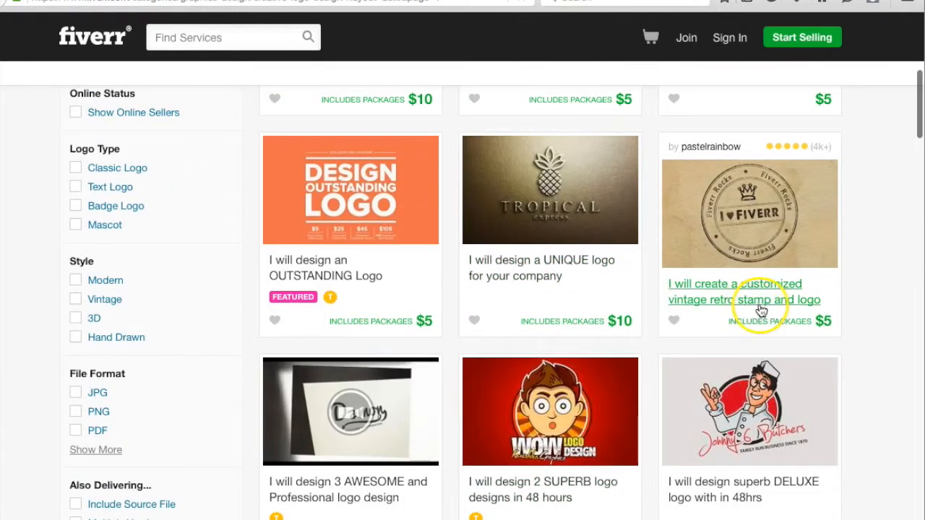
scroll("down", 3)
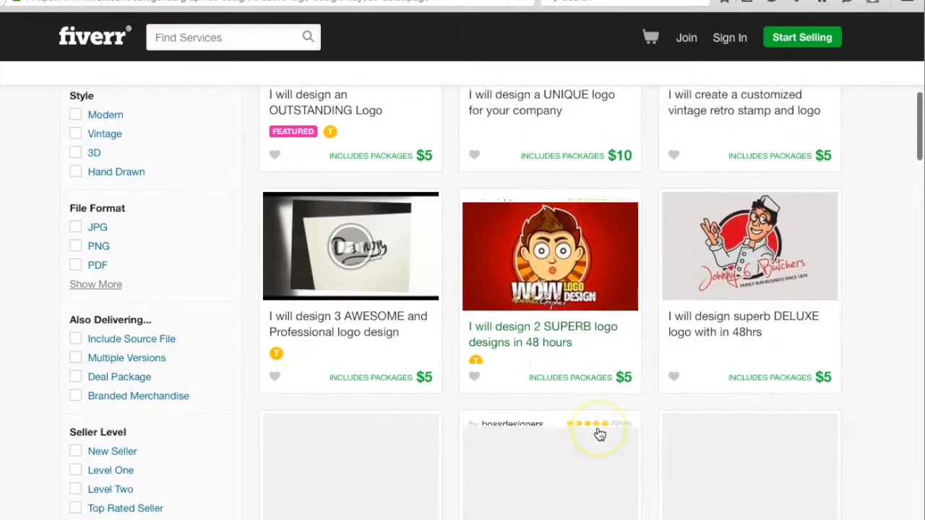
scroll("down", 3)
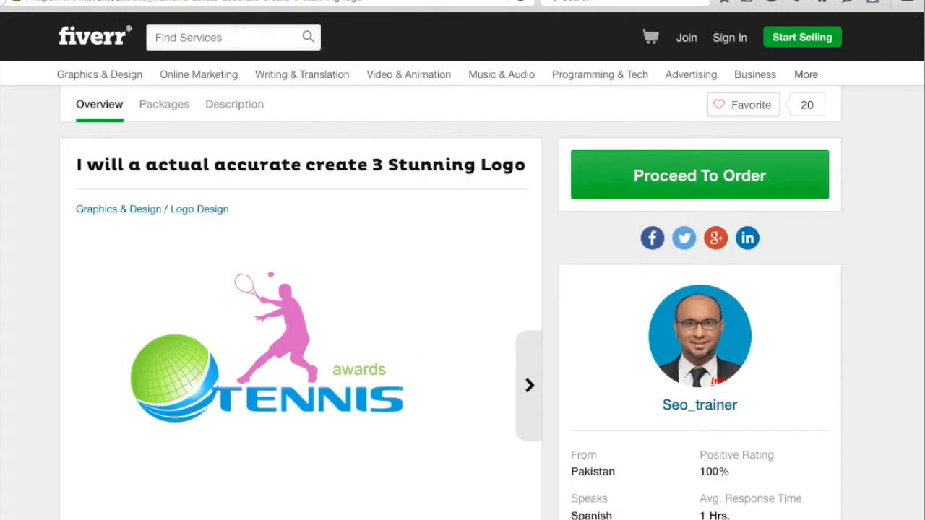
scroll("down", 3)
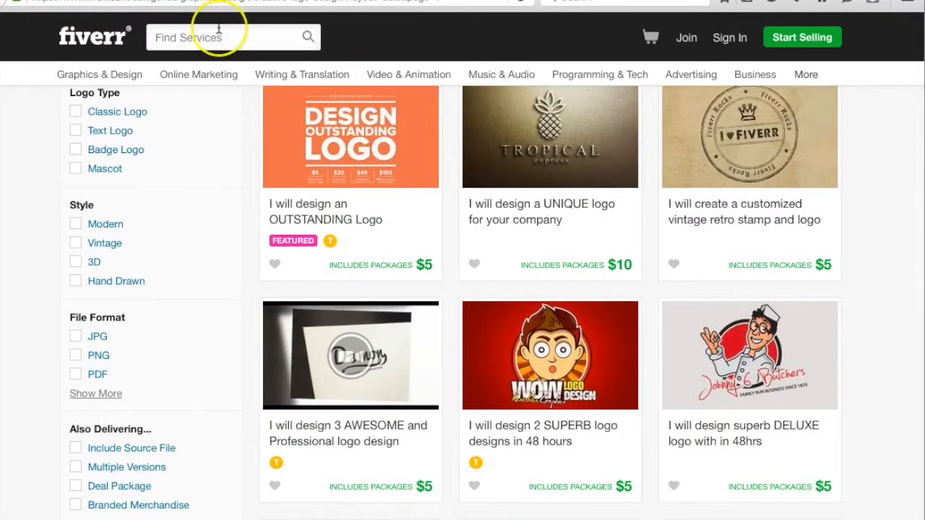
mouse_move(547, 284)
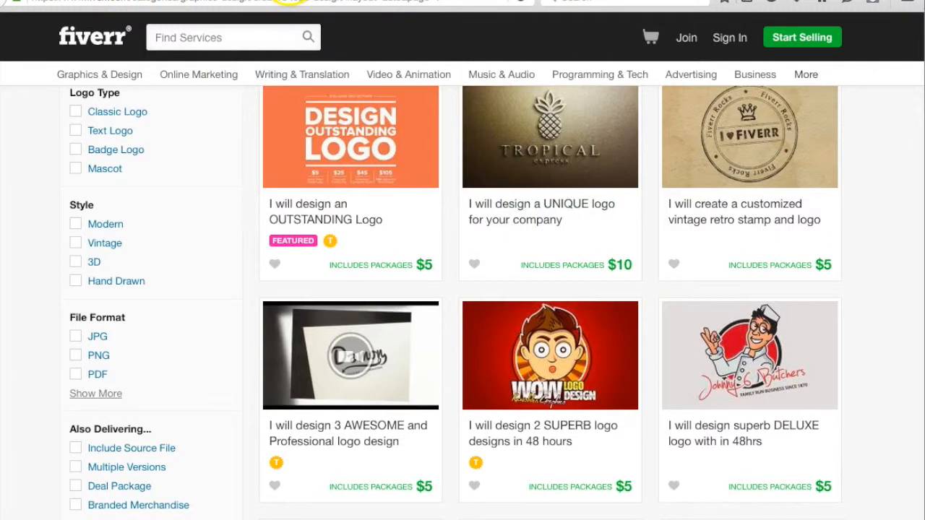
Bring up the '3 Stunning Logo' tennis-logo gig by seller Seo_trainer from Pakistan.
left_click(351, 137)
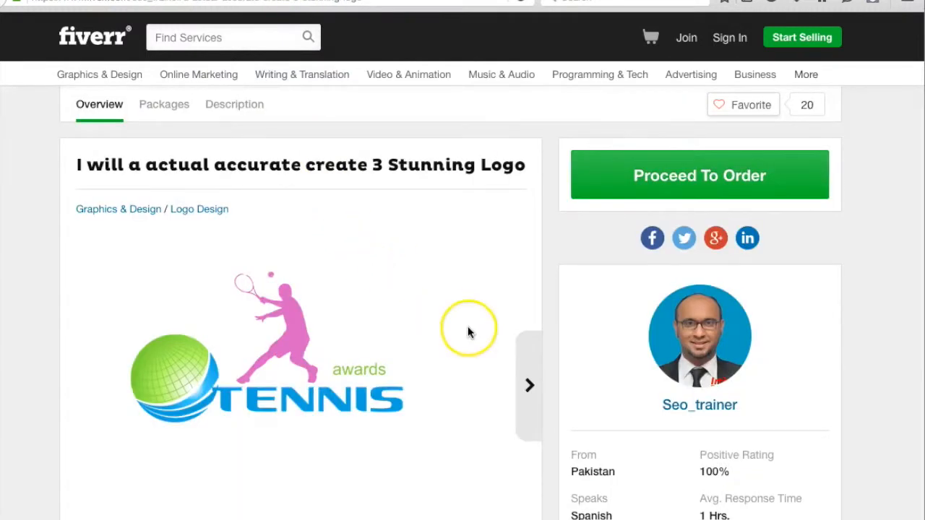
mouse_move(537, 370)
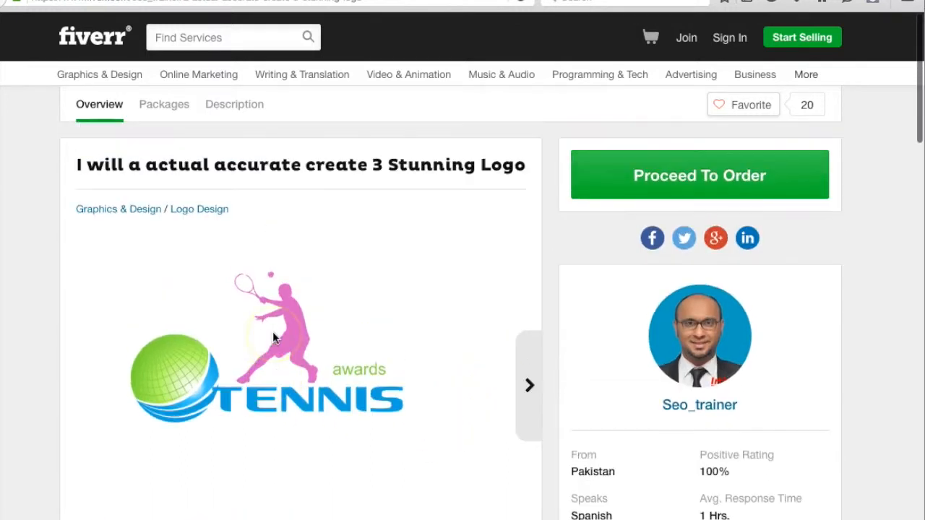
mouse_move(390, 244)
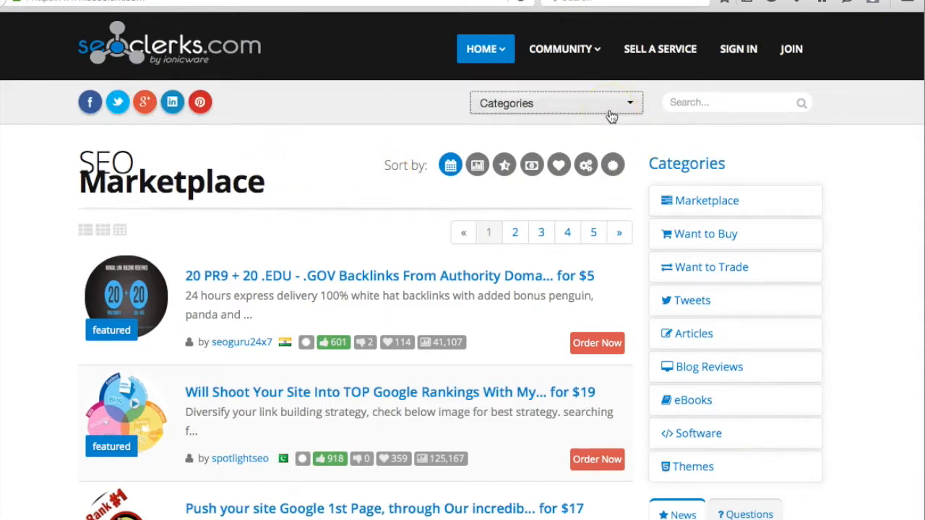
left_click(556, 102)
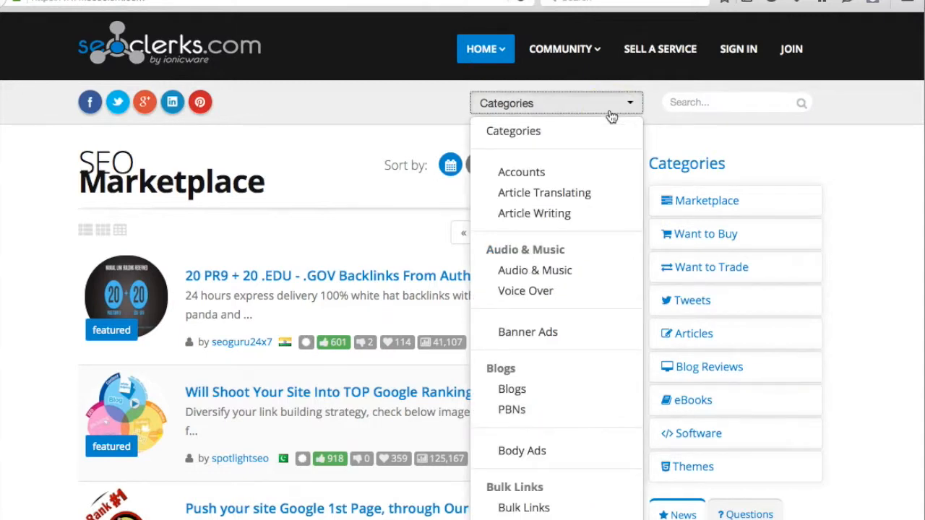
scroll("down", 3)
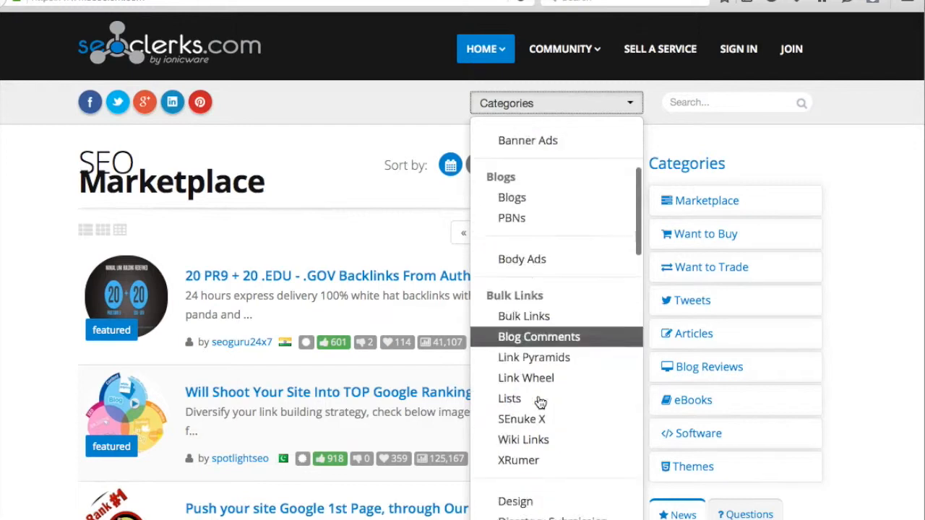
scroll("down", 3)
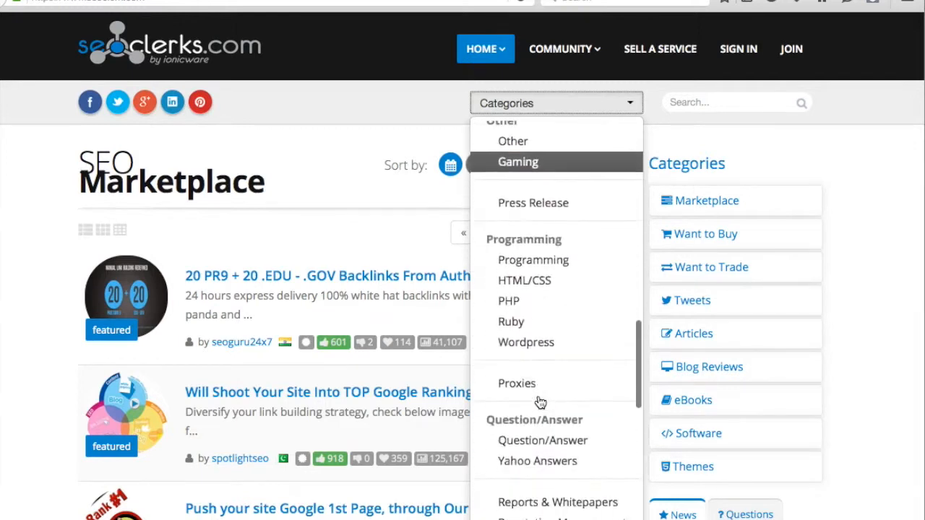
scroll("down", 3)
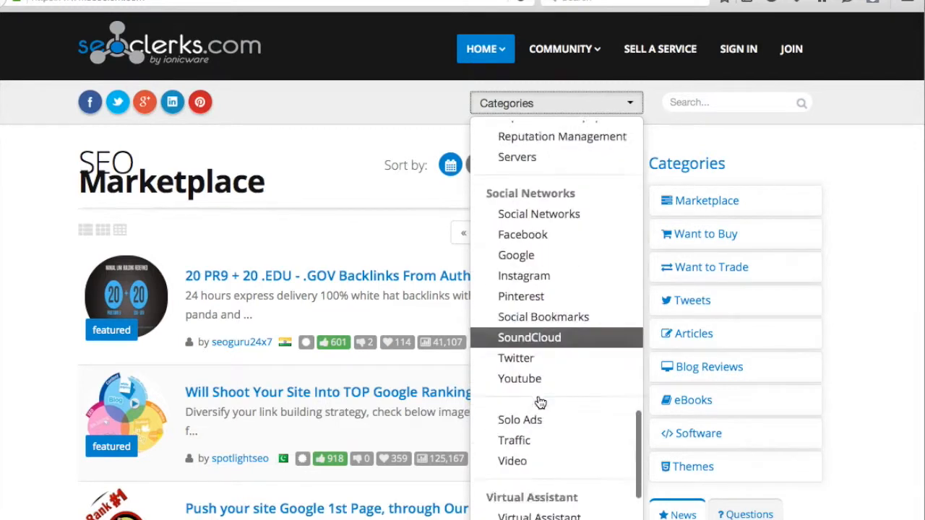
scroll("down", 3)
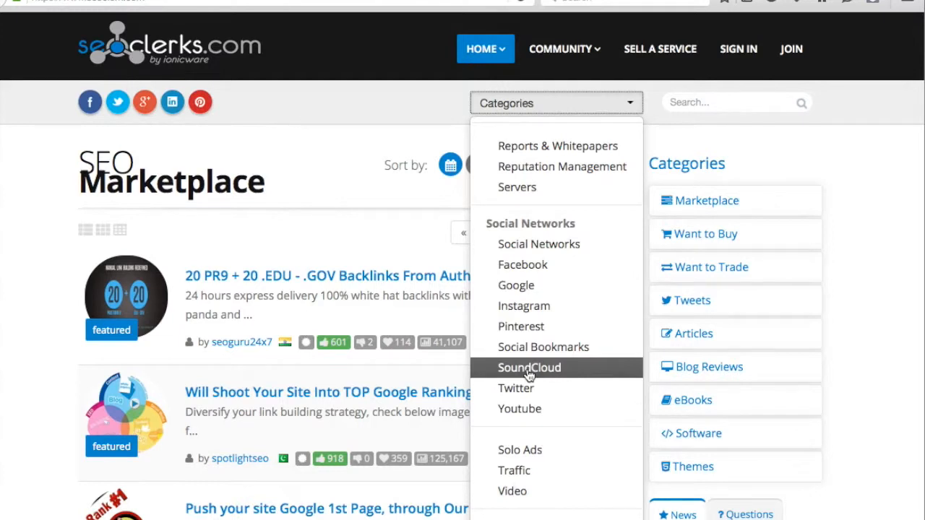
scroll("down", 3)
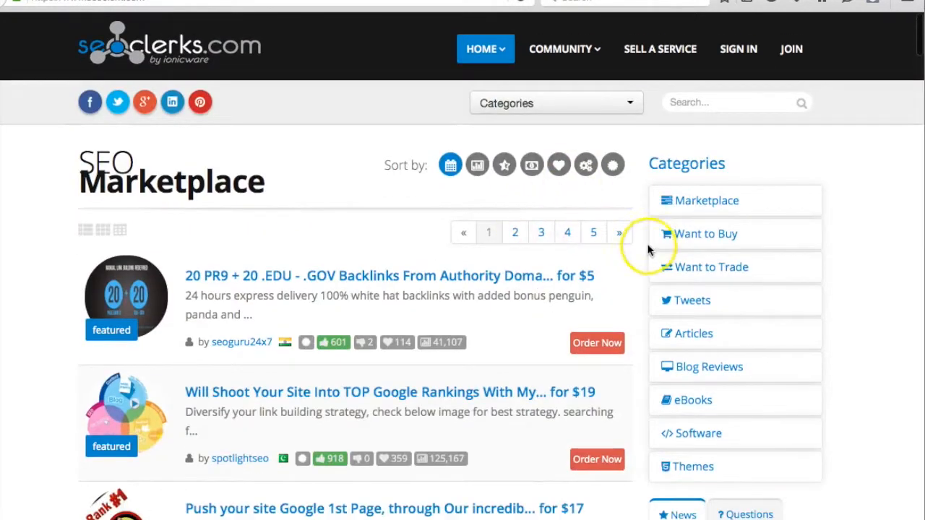
mouse_move(477, 165)
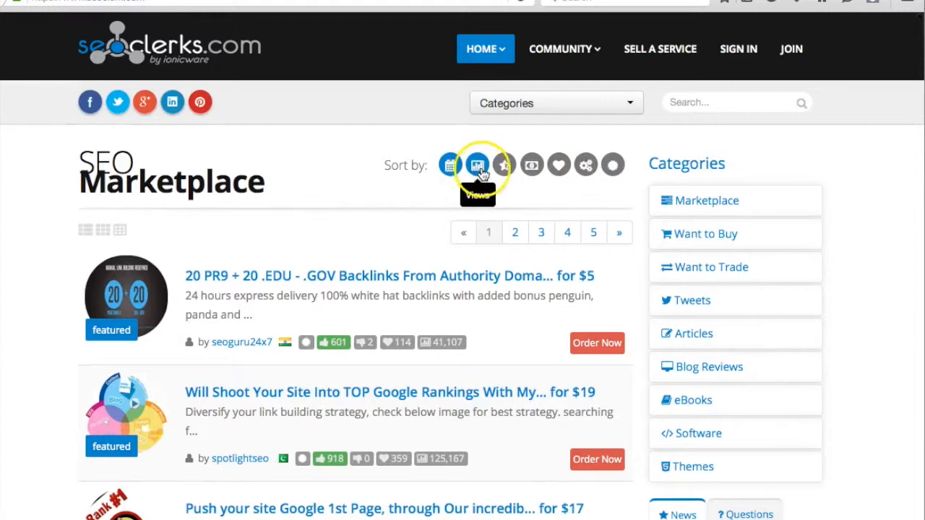
Sort SEOClerks' SEO Marketplace by price so $1 services like Pinterest followers come first.
left_click(530, 165)
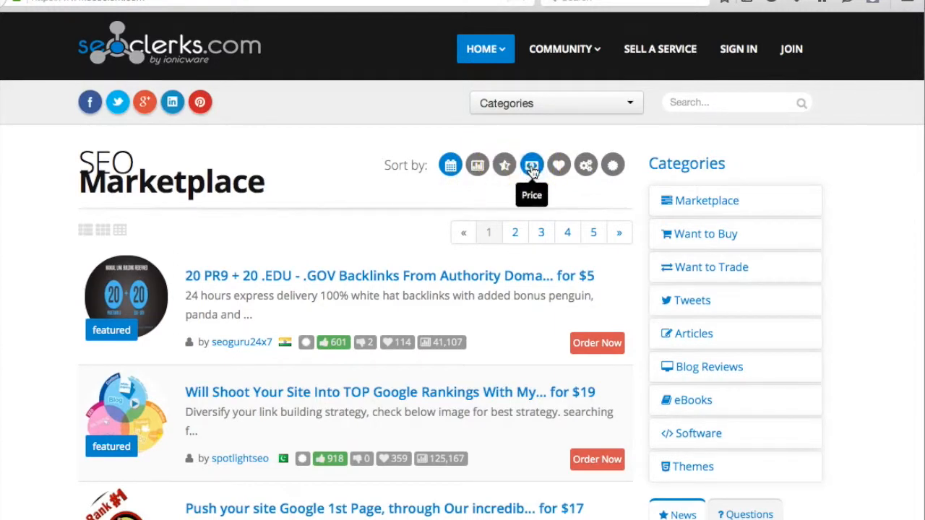
left_click(531, 165)
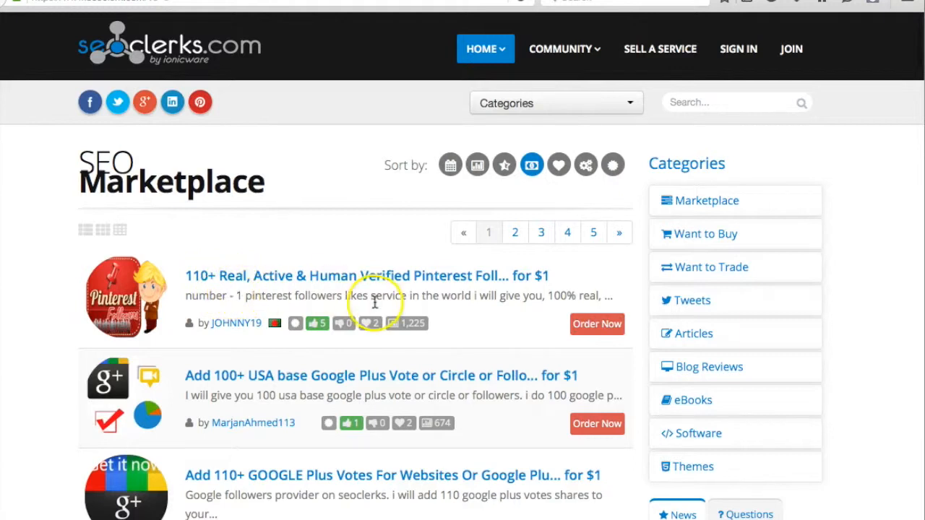
mouse_move(531, 283)
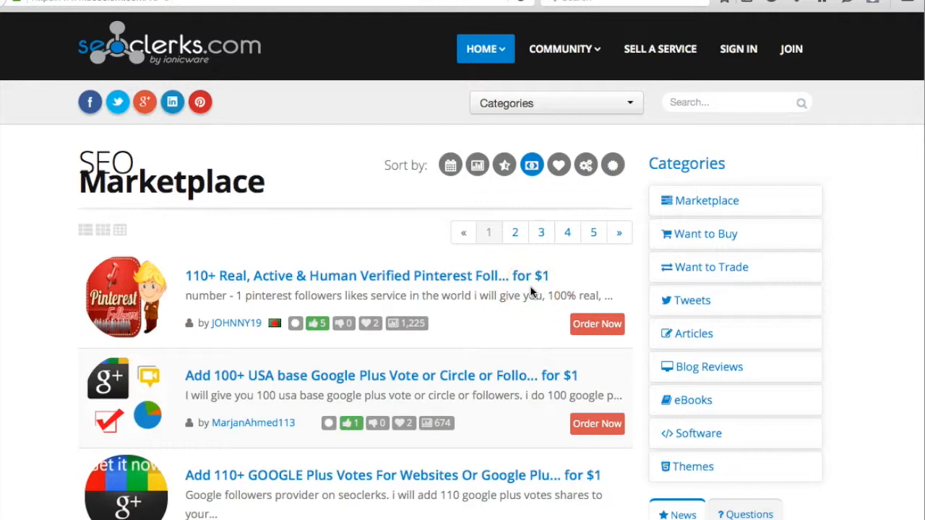
scroll("down", 3)
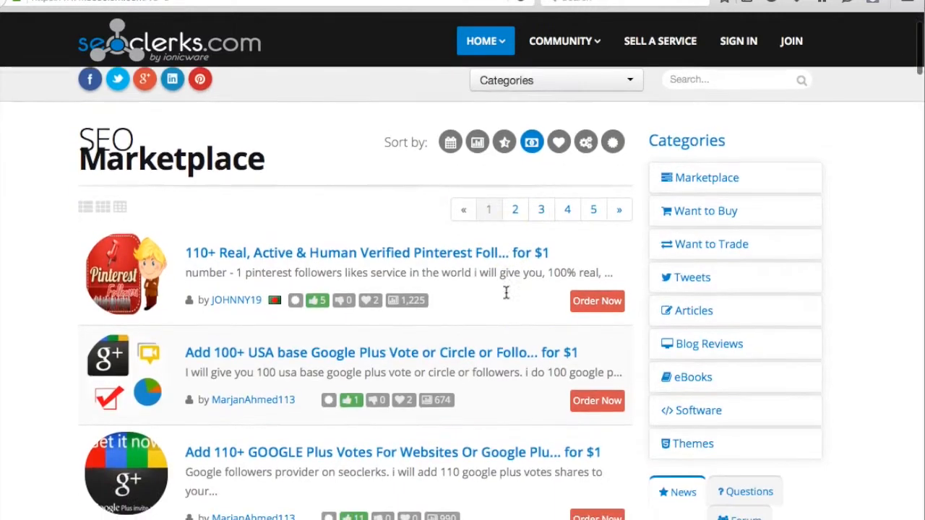
mouse_move(540, 345)
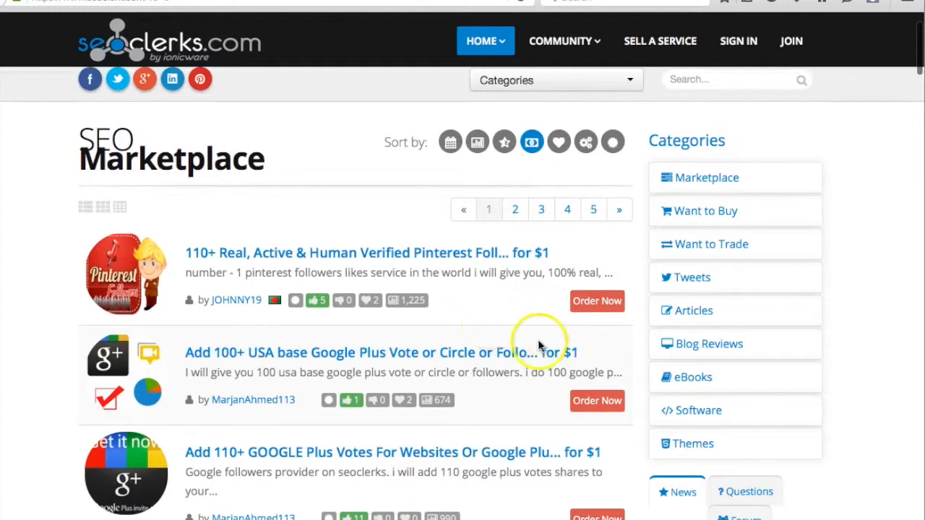
mouse_move(502, 266)
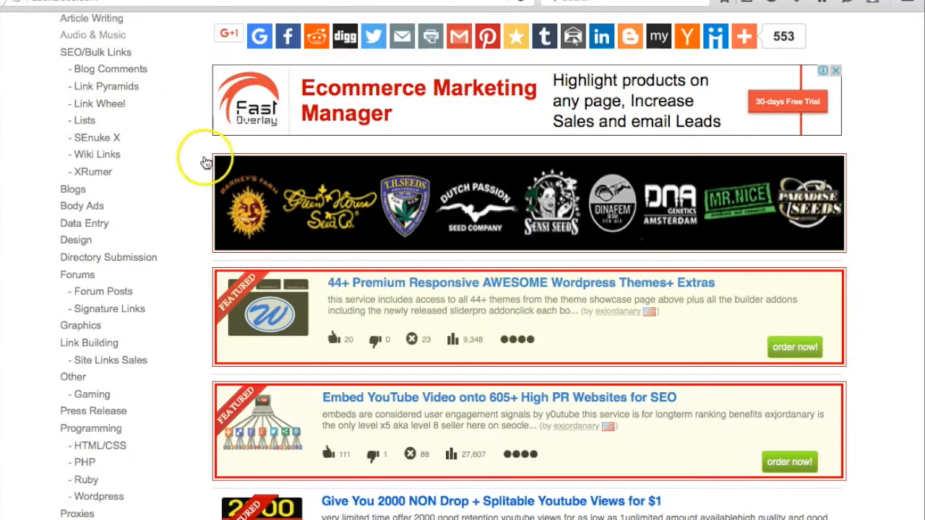
Scroll aDollarSEO's Graphics category past the banners to the $1 simple logo design listings.
scroll("up", 3)
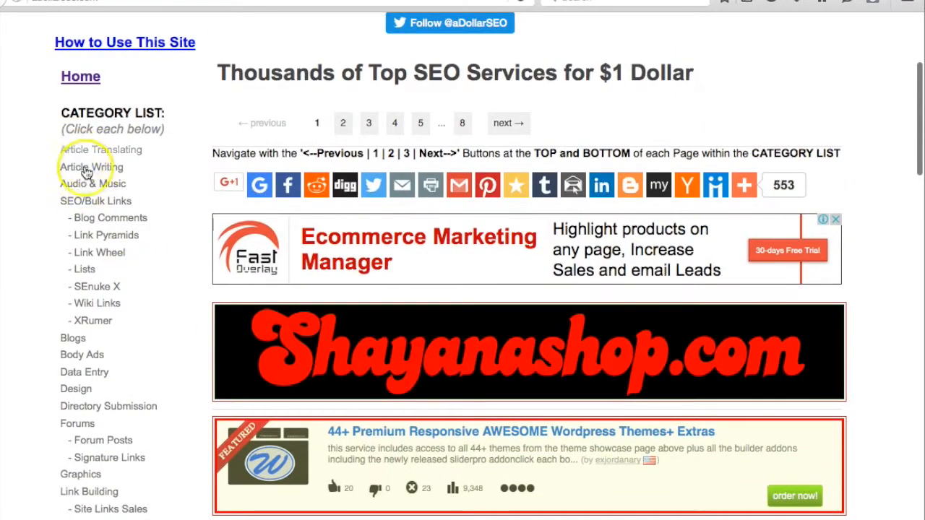
scroll("down", 3)
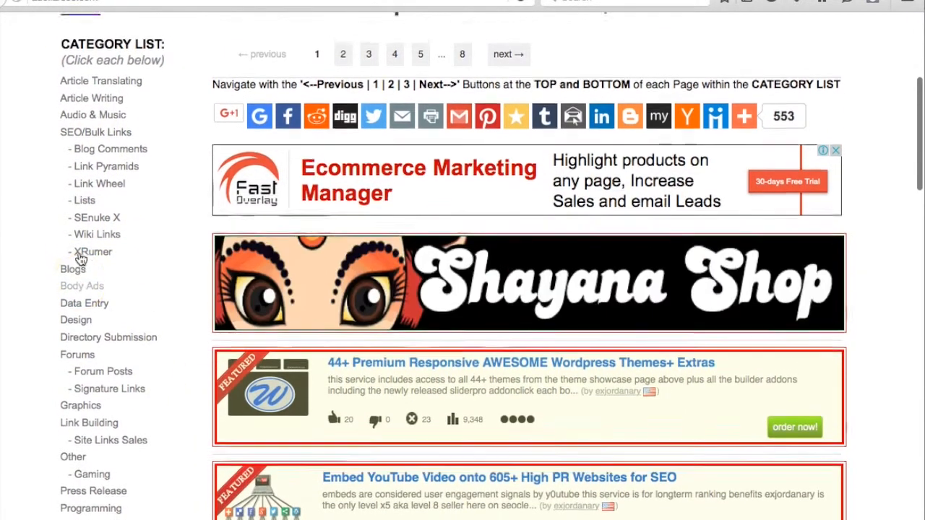
scroll("down", 3)
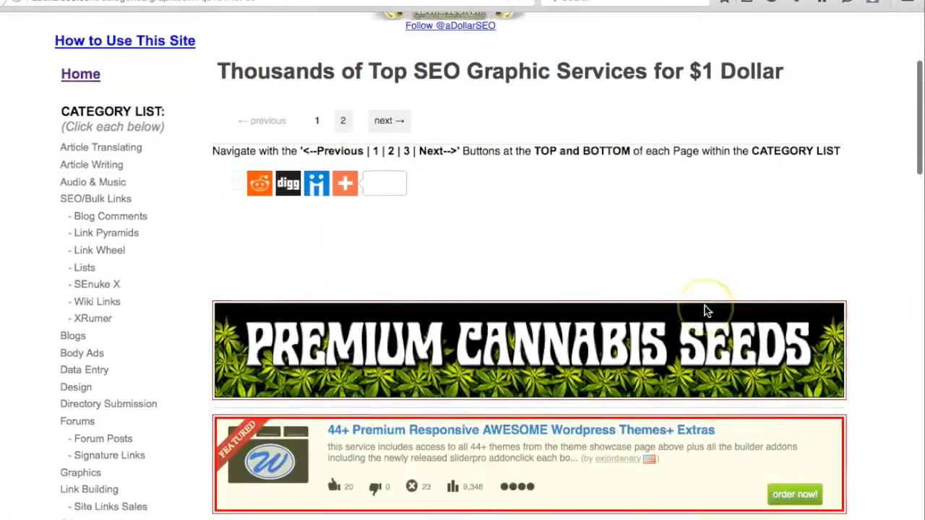
scroll("down", 3)
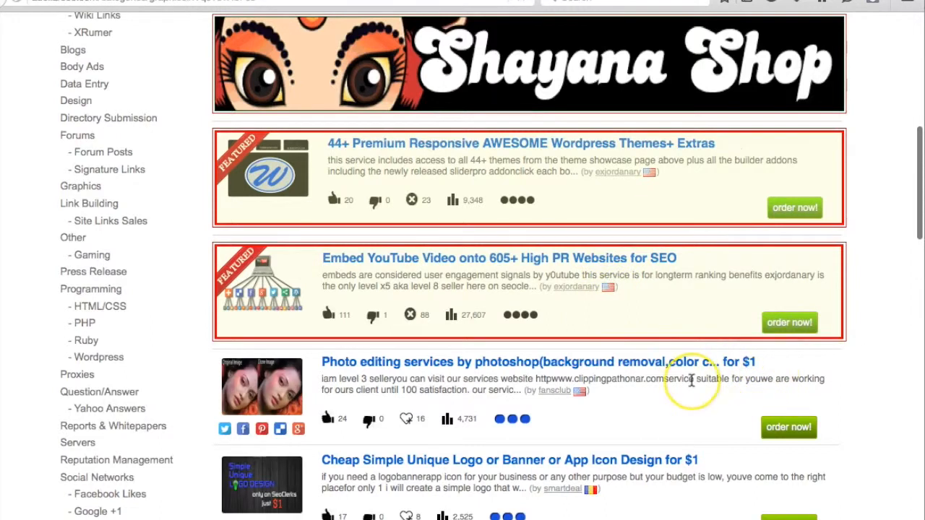
scroll("down", 3)
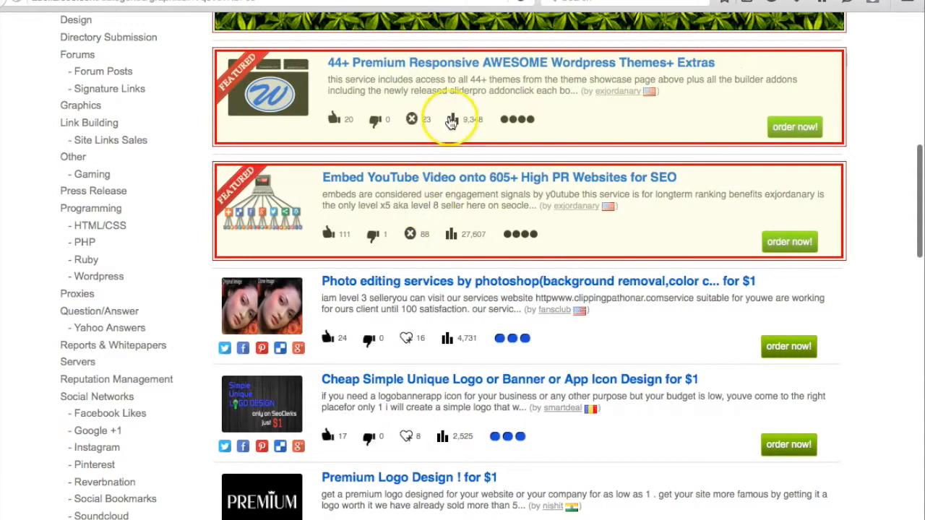
mouse_move(815, 384)
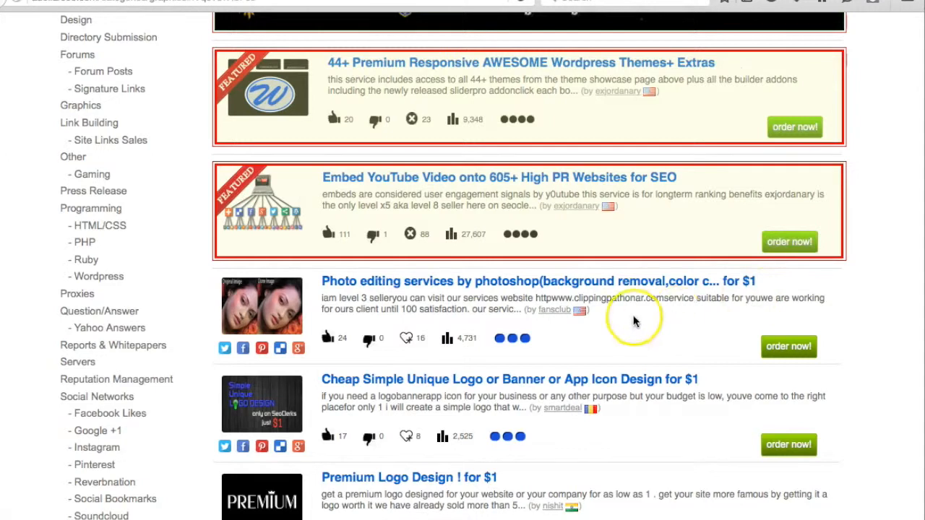
mouse_move(480, 289)
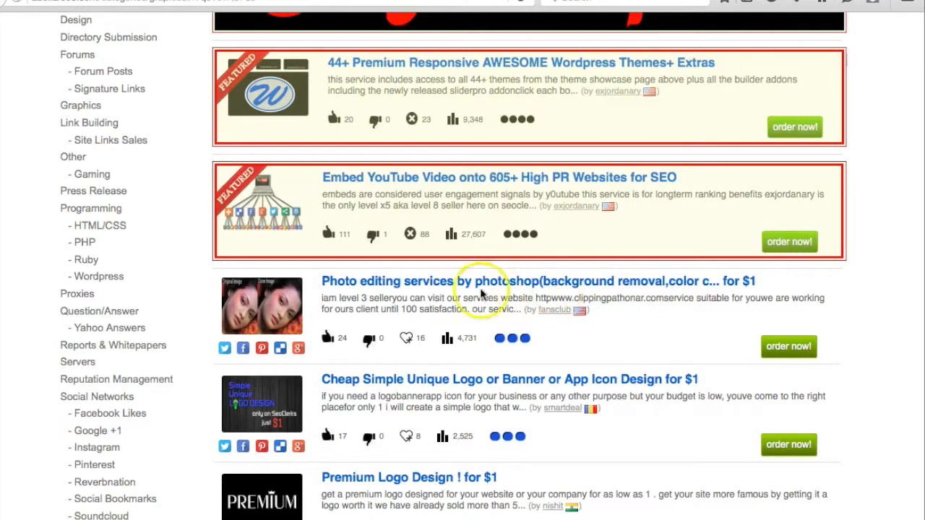
mouse_move(795, 333)
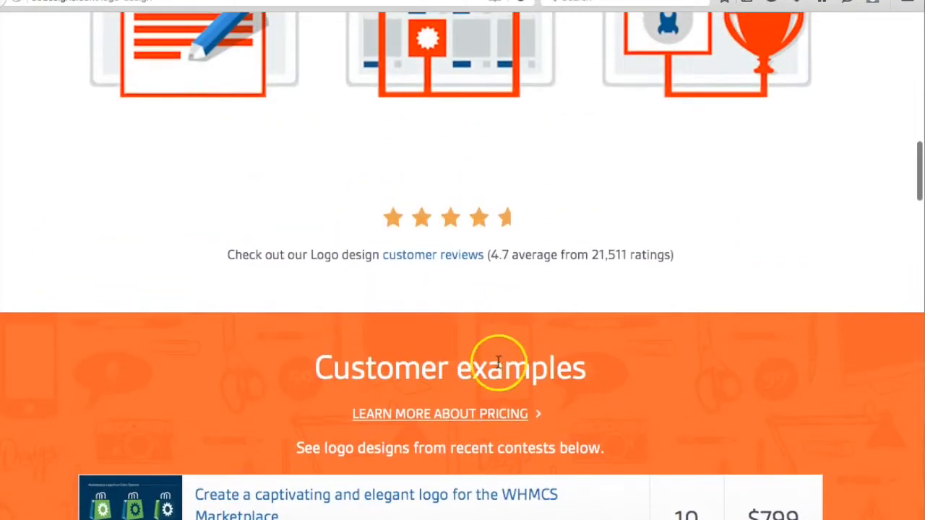
Scroll through 99designs' customer example logo contests priced $299 to $1,199.
scroll("down", 3)
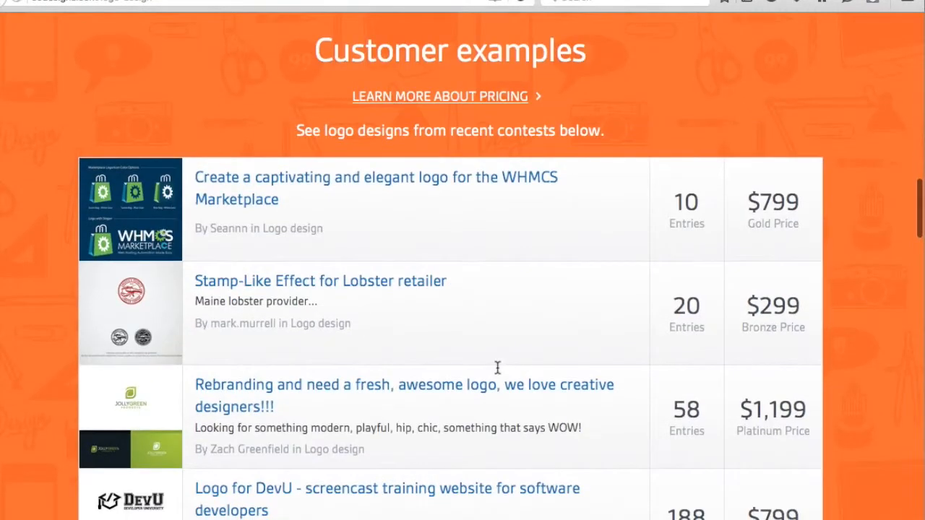
scroll("down", 3)
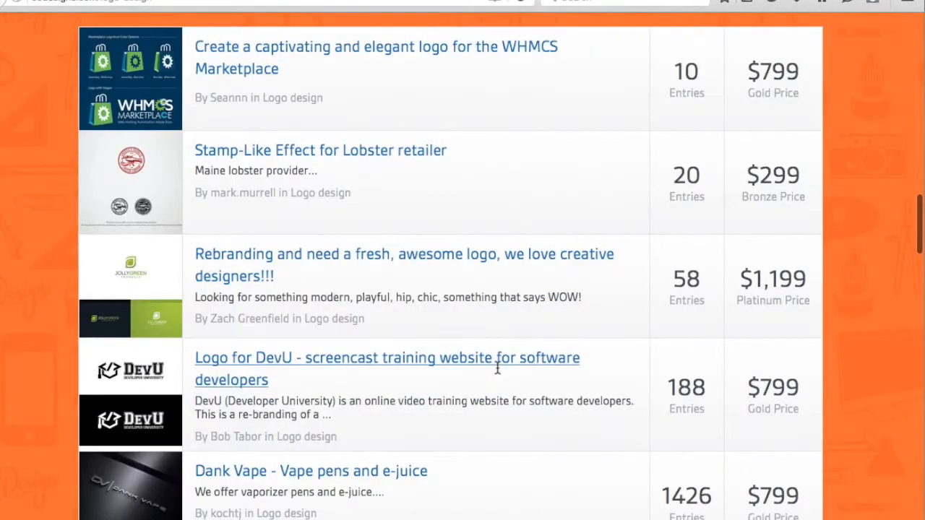
scroll("down", 3)
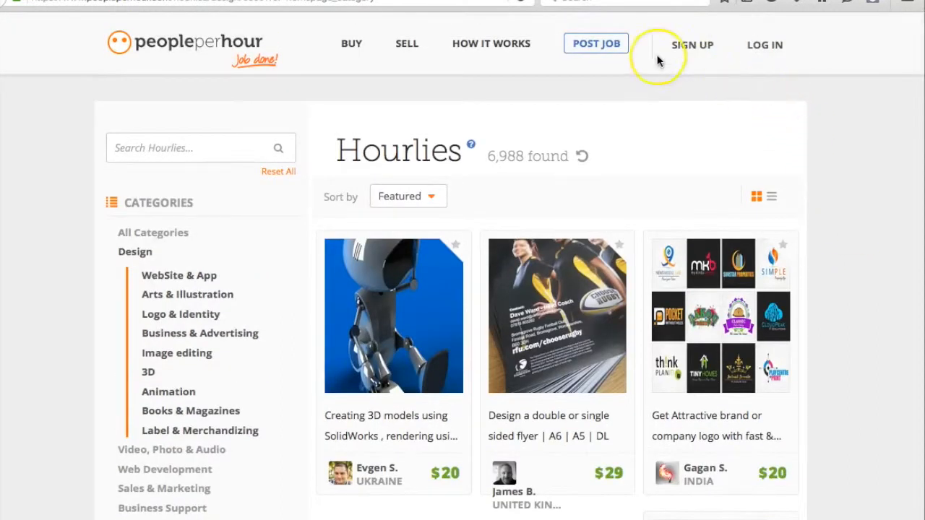
mouse_move(481, 39)
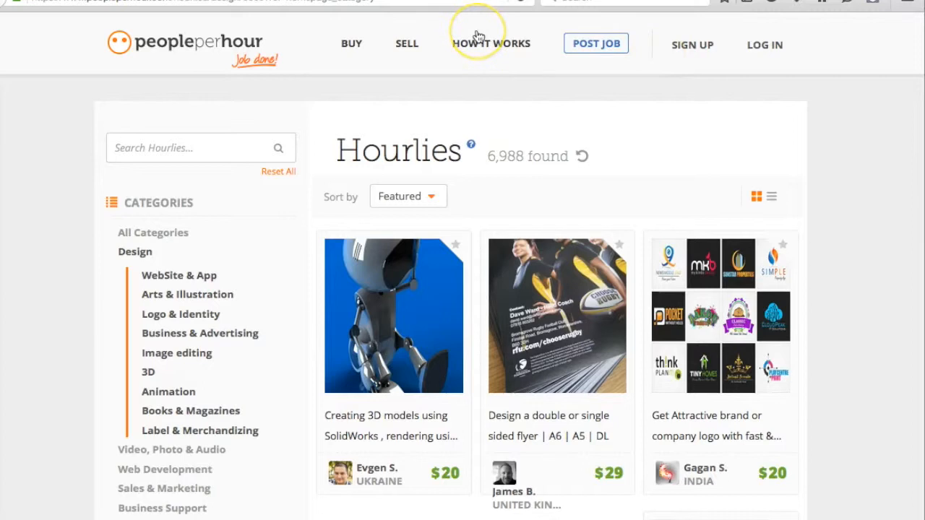
mouse_move(667, 316)
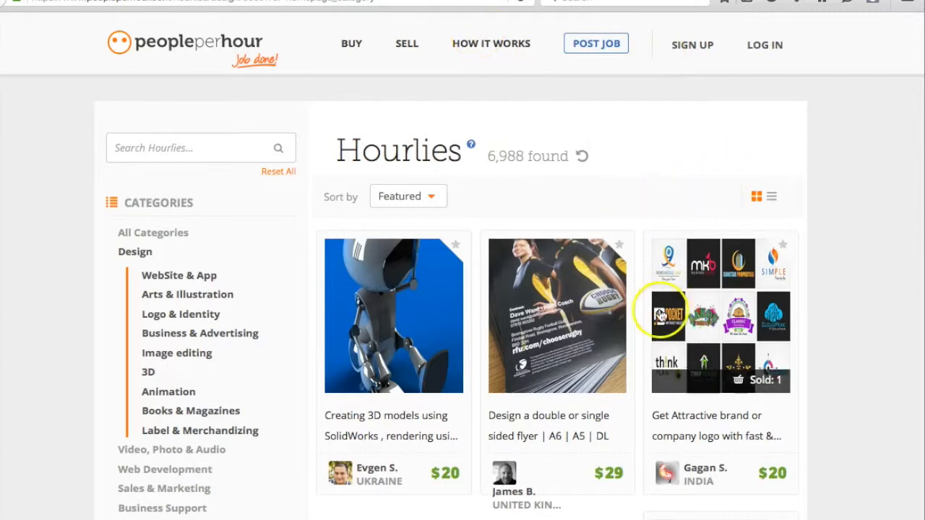
Browse PeoplePerHour's Design Hourlies offers from $10 to $86, then return to Fiverr's logo gig.
scroll("down", 3)
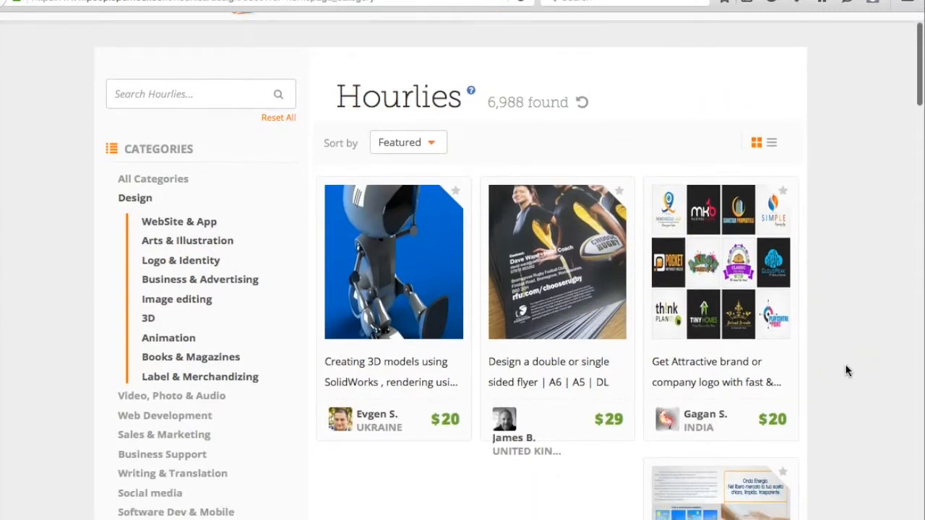
scroll("down", 3)
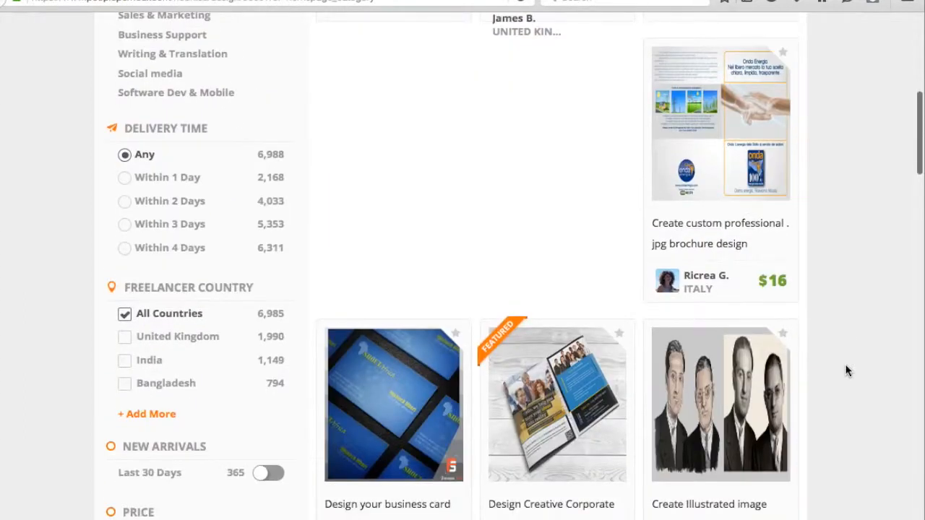
scroll("down", 3)
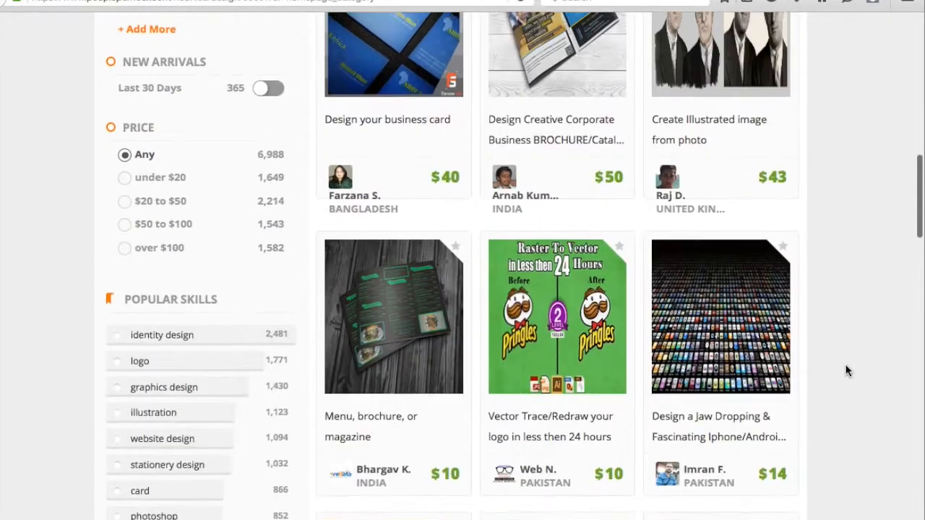
scroll("down", 3)
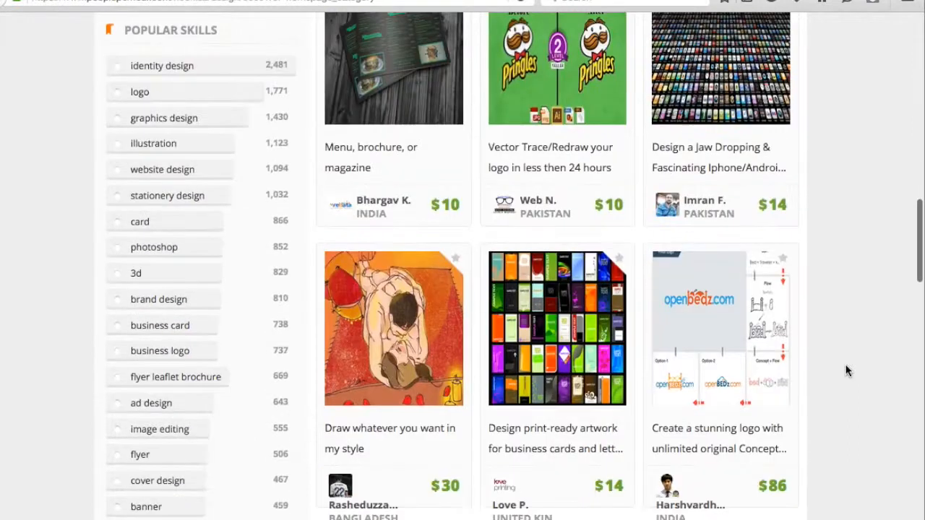
scroll("down", 3)
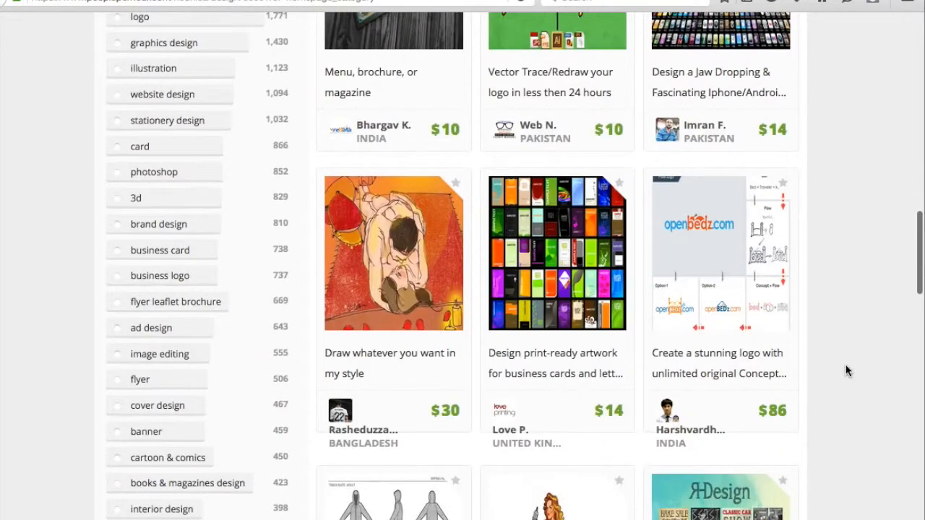
scroll("down", 3)
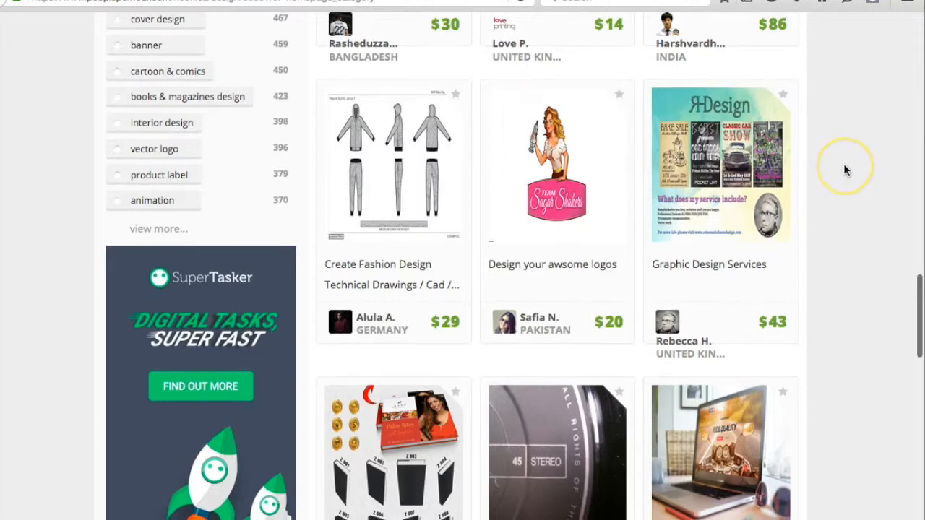
scroll("down", 3)
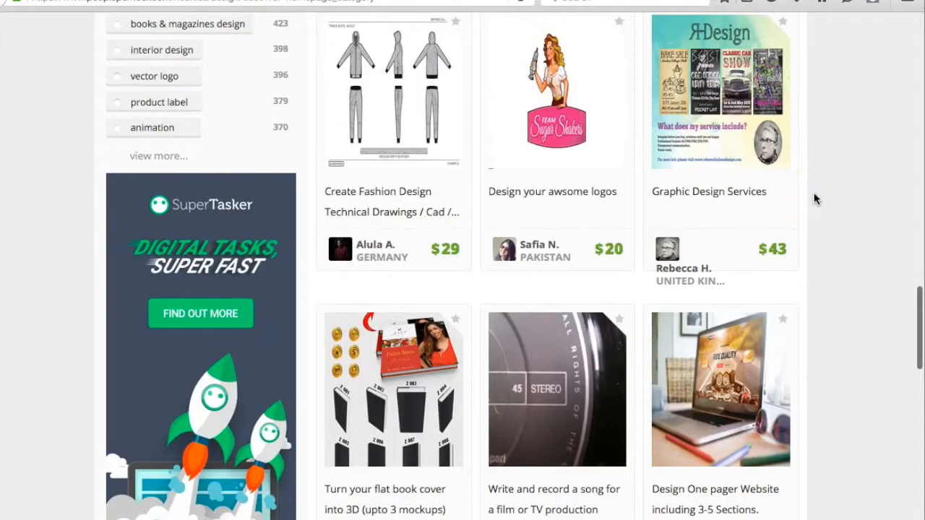
left_click(557, 91)
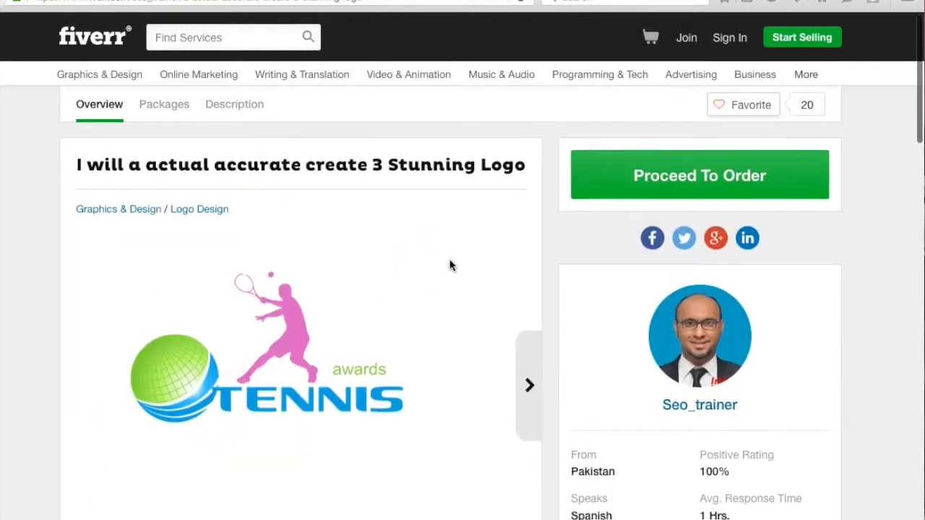
Scroll down the Fiverr '3 Stunning Logo' gig page.
scroll("down", 3)
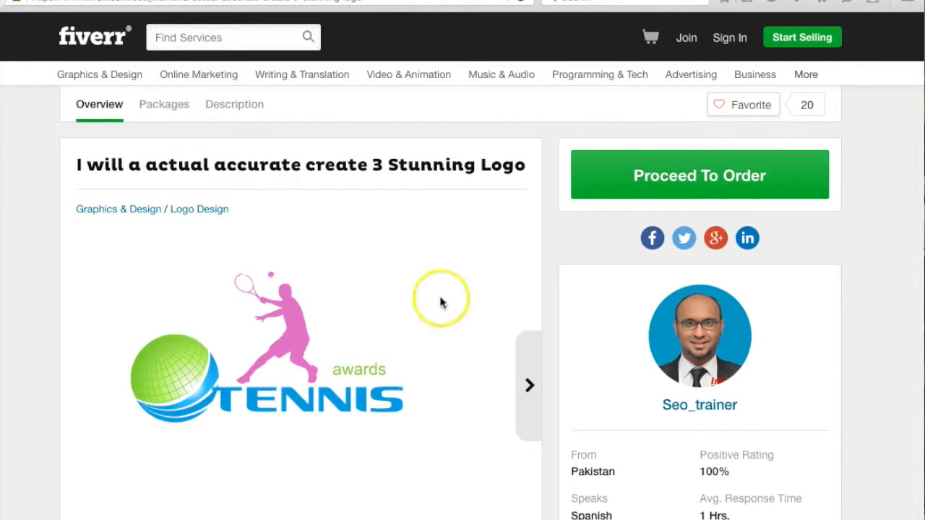
scroll("down", 3)
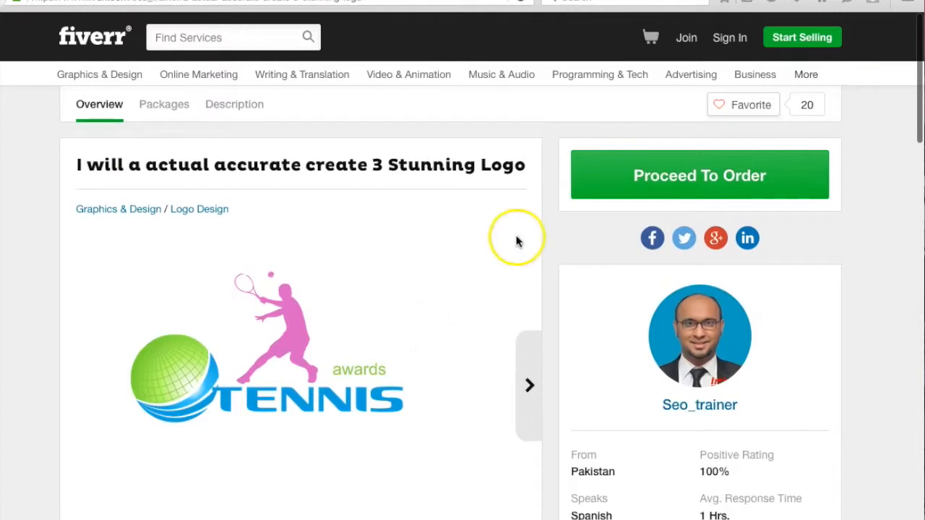
mouse_move(391, 11)
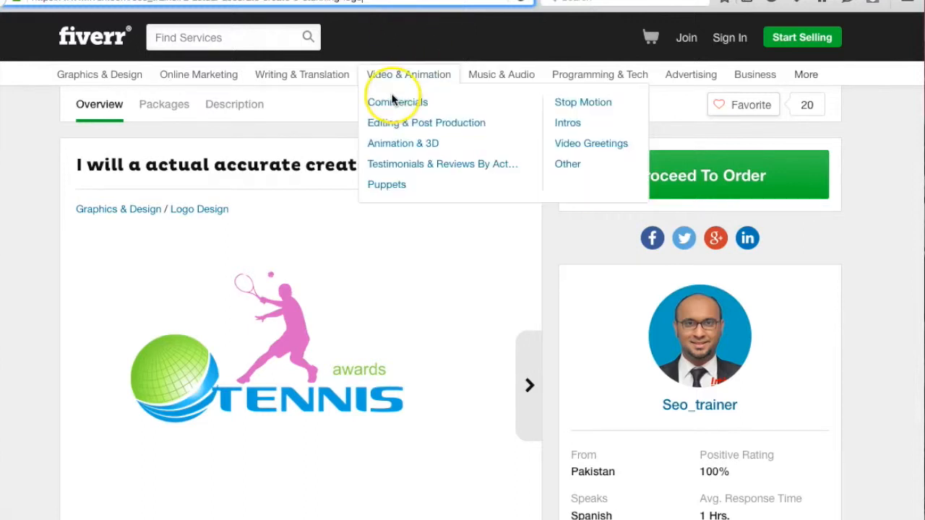
mouse_move(369, 346)
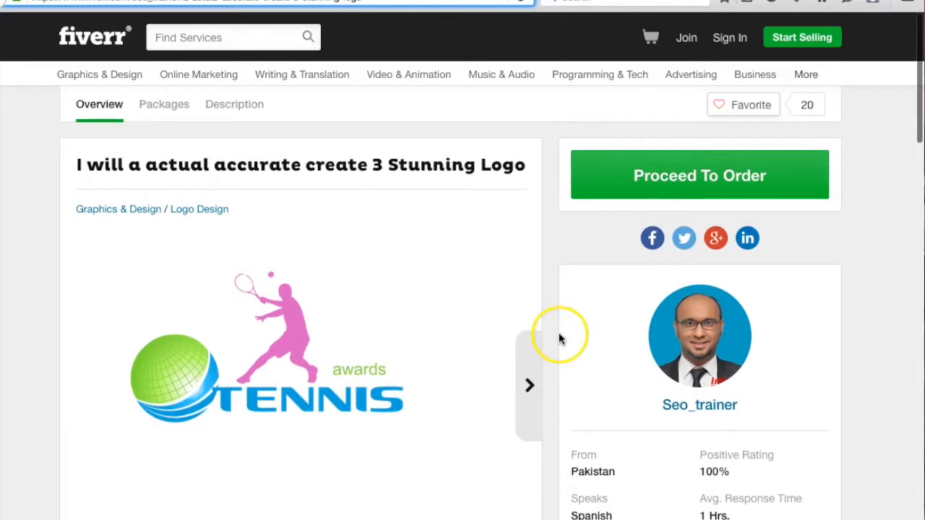
scroll("down", 3)
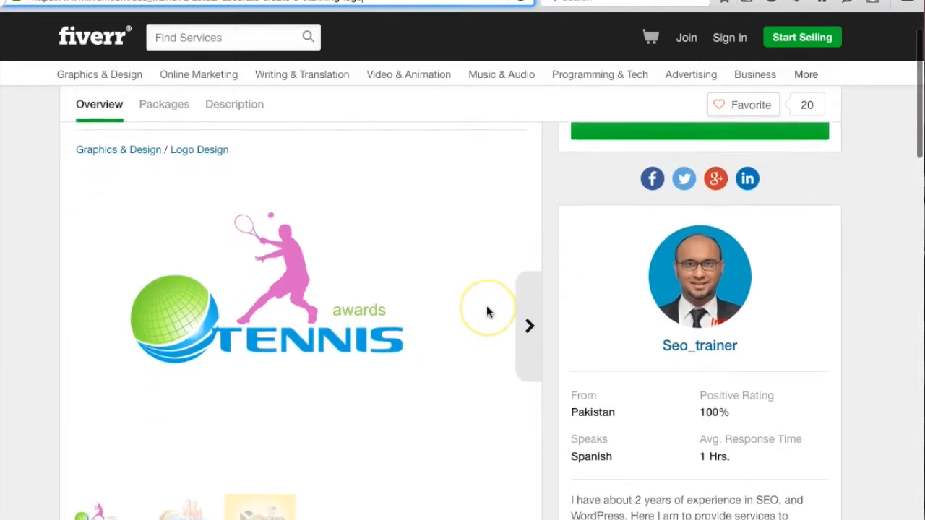
Compare the gig's Regular $5, Premium $15 and V.I.P $25 packages.
left_click(163, 104)
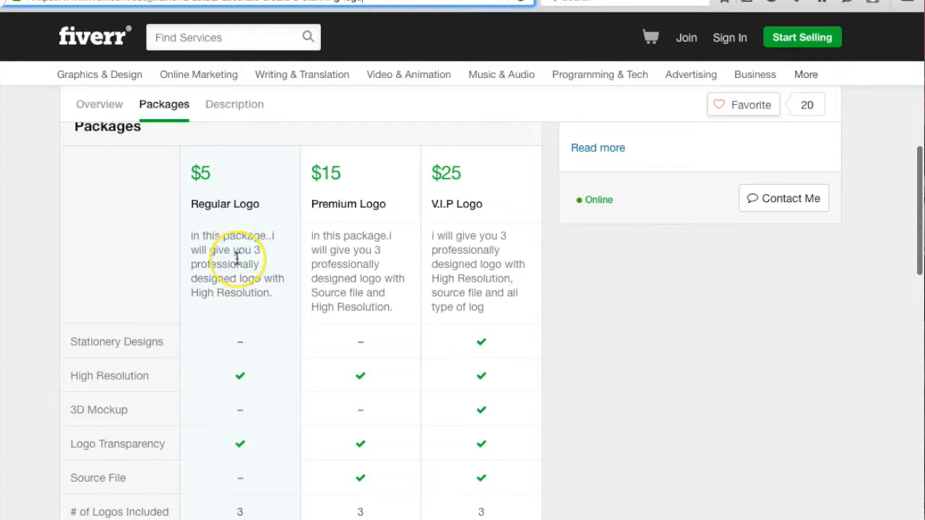
scroll("down", 3)
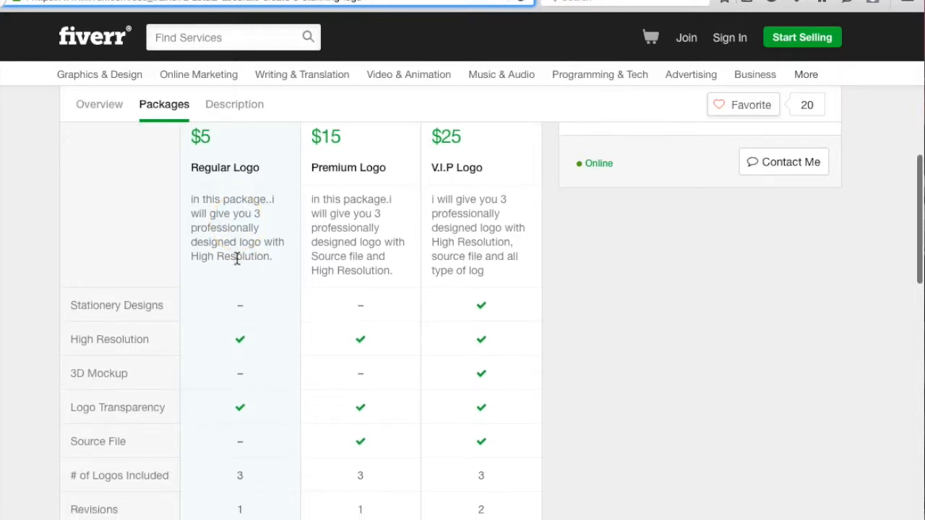
scroll("down", 3)
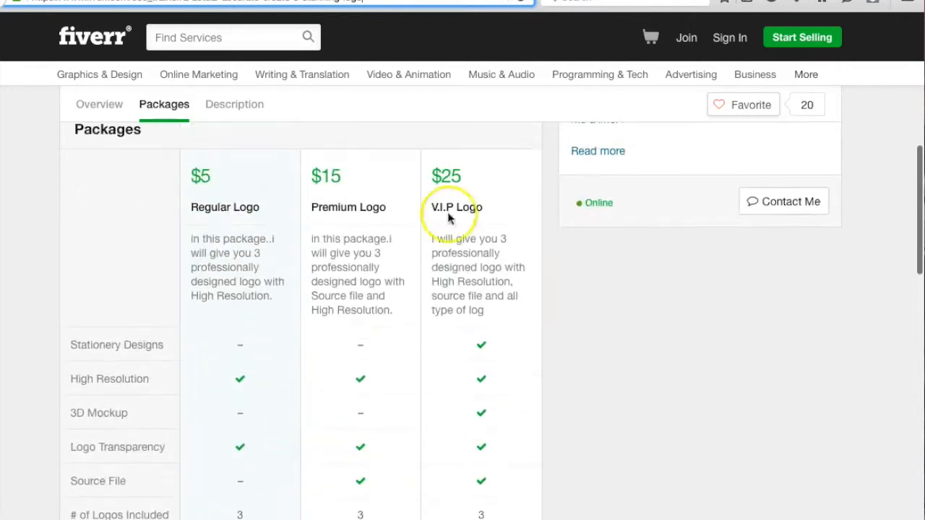
left_click(99, 104)
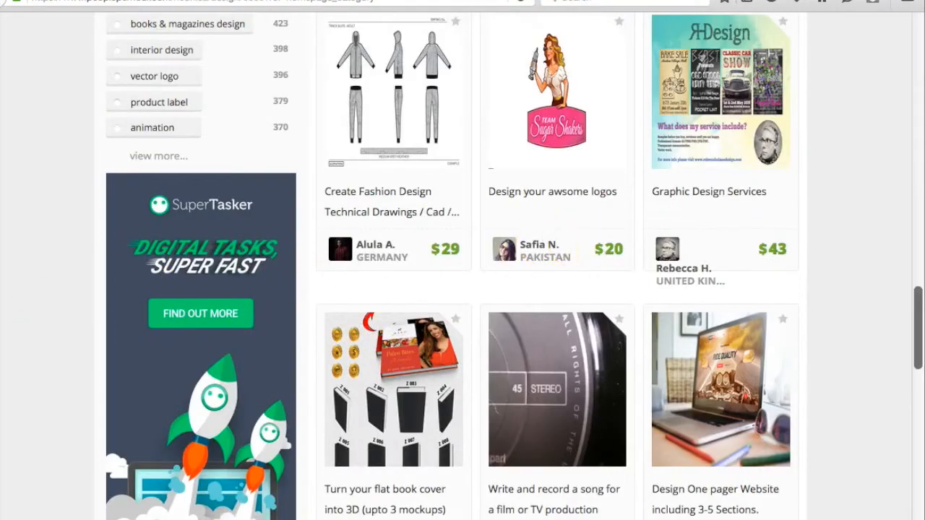
scroll("down", 3)
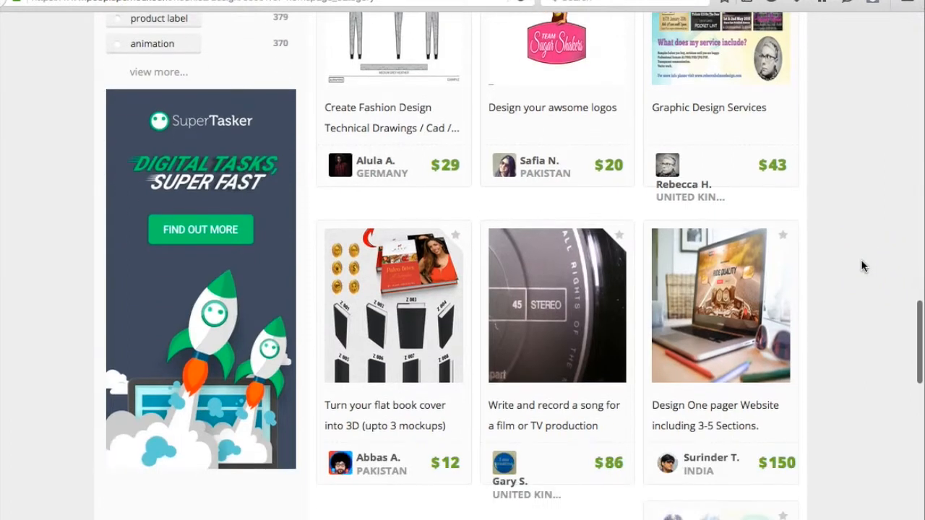